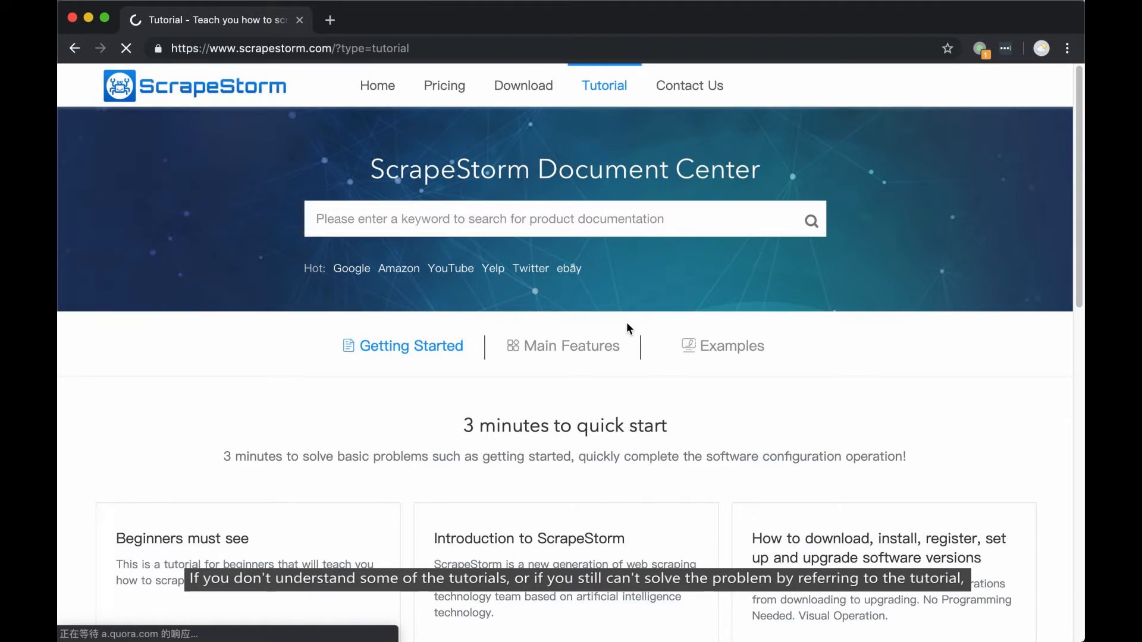
Step: Go to the Contact Us page to reach the ScrapeStorm feedback form
click(689, 86)
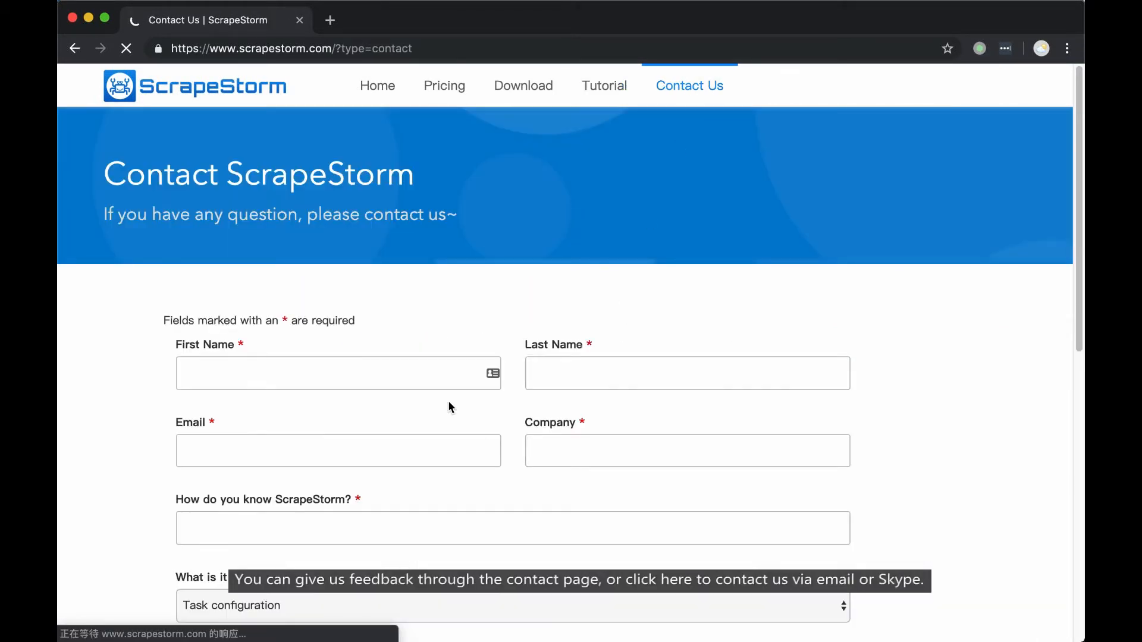